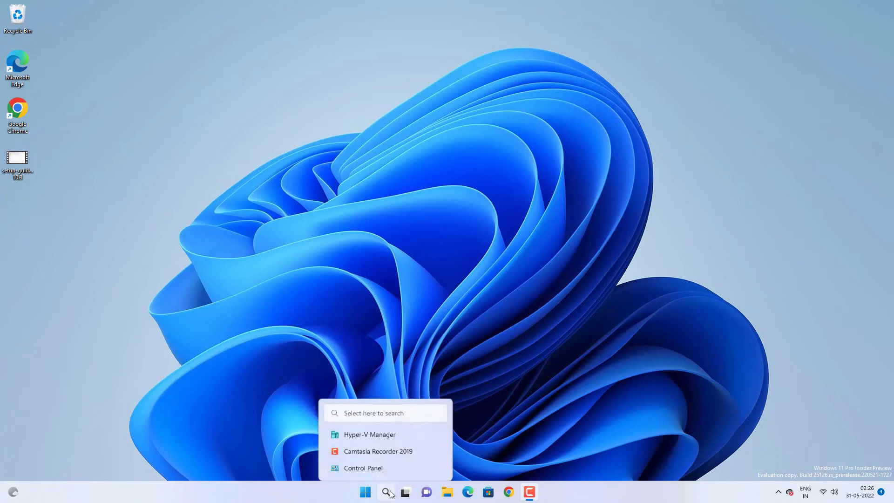
Open Hyper-V Manager and try starting WIN11 NEW, which fails: hypervisor not running.
{"action": "left_click", "coordinate": [385, 492]}
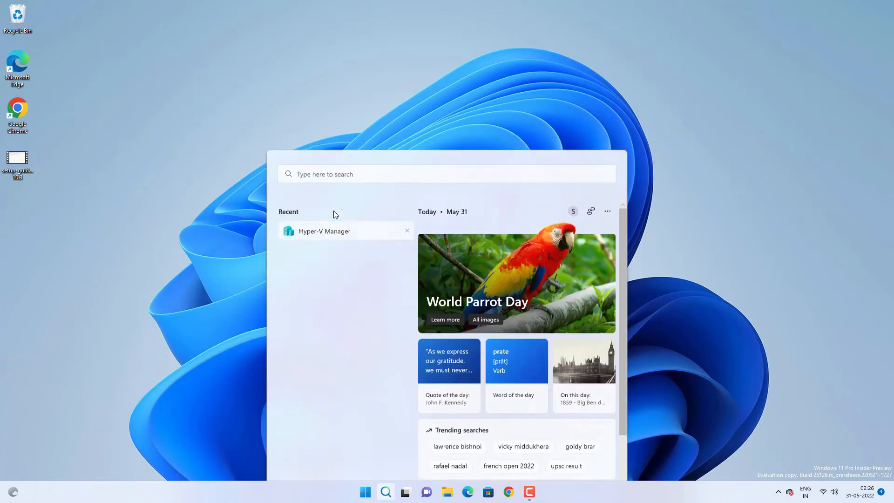
{"action": "left_click", "coordinate": [324, 231]}
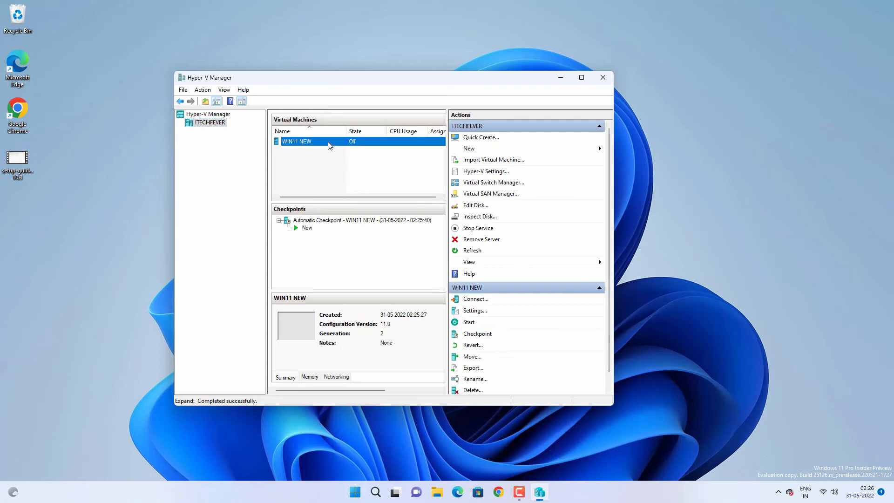
{"action": "left_click", "coordinate": [297, 142]}
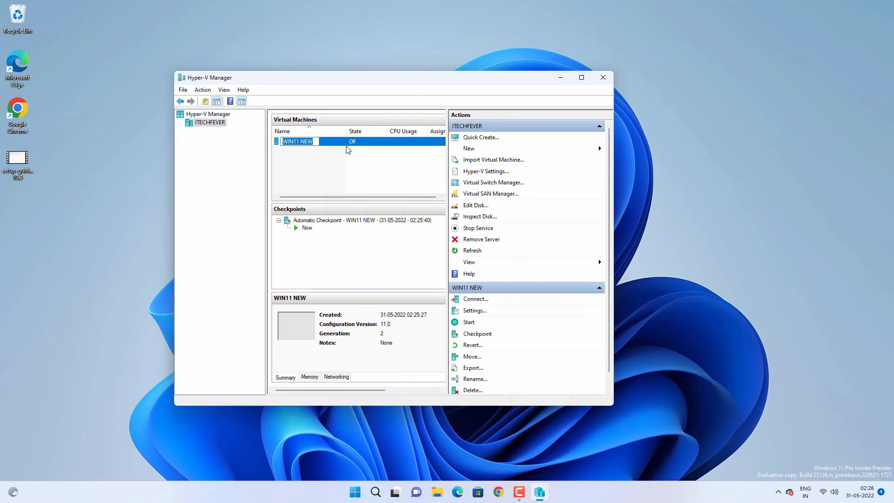
{"action": "left_click", "coordinate": [475, 299]}
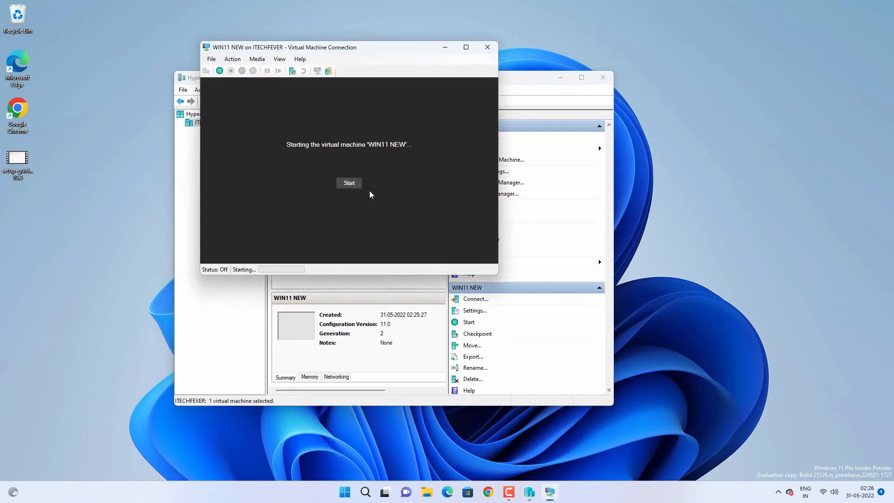
{"action": "left_click", "coordinate": [349, 182]}
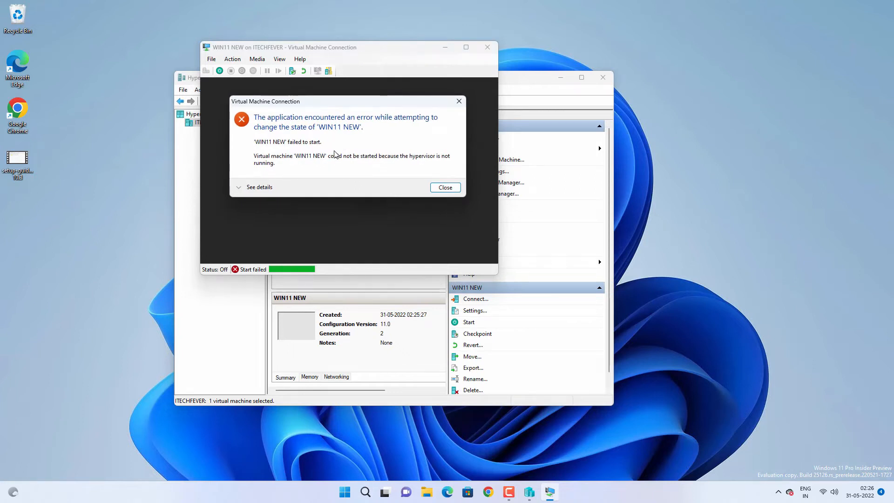
{"action": "mouse_move", "coordinate": [348, 167]}
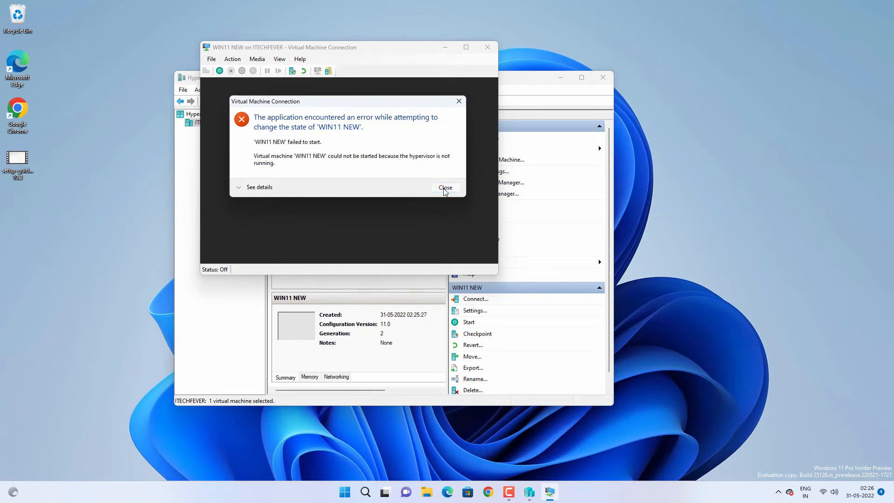
Dismiss the start error, then close the WIN11 NEW connection window and Hyper-V Manager.
{"action": "left_click", "coordinate": [445, 187]}
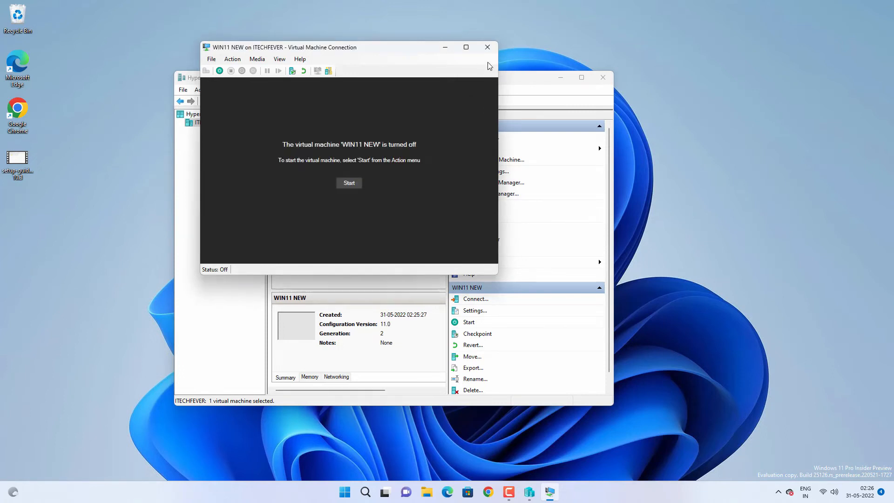
{"action": "left_click", "coordinate": [487, 47]}
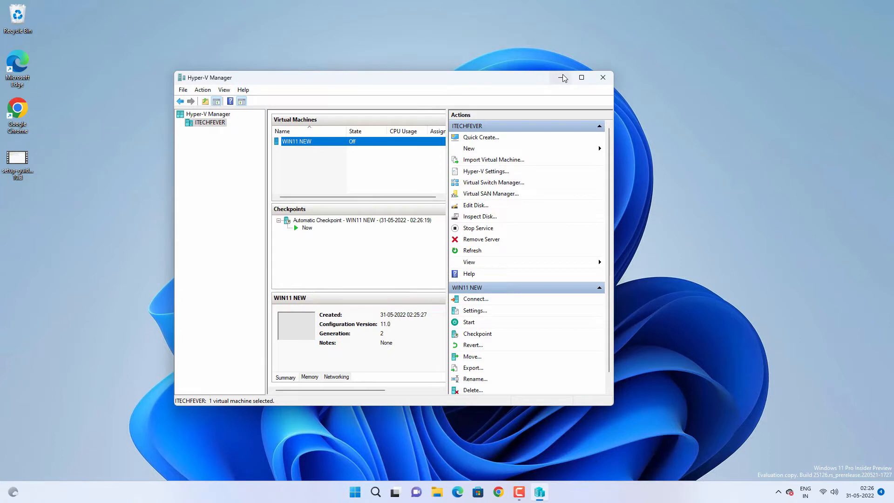
{"action": "mouse_move", "coordinate": [602, 76]}
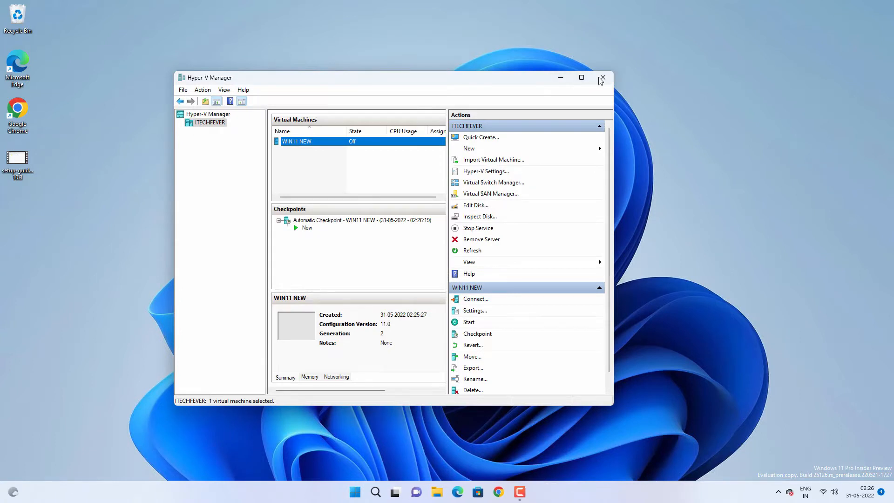
{"action": "left_click", "coordinate": [602, 78]}
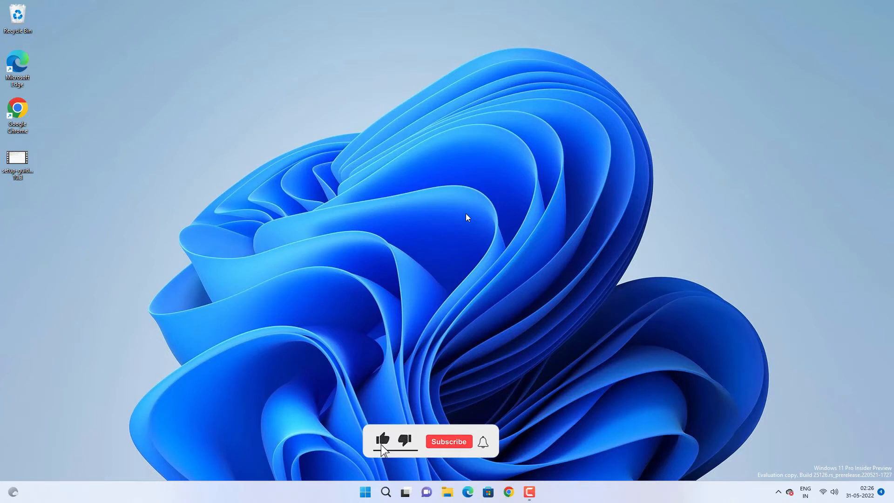
{"action": "left_click", "coordinate": [448, 441]}
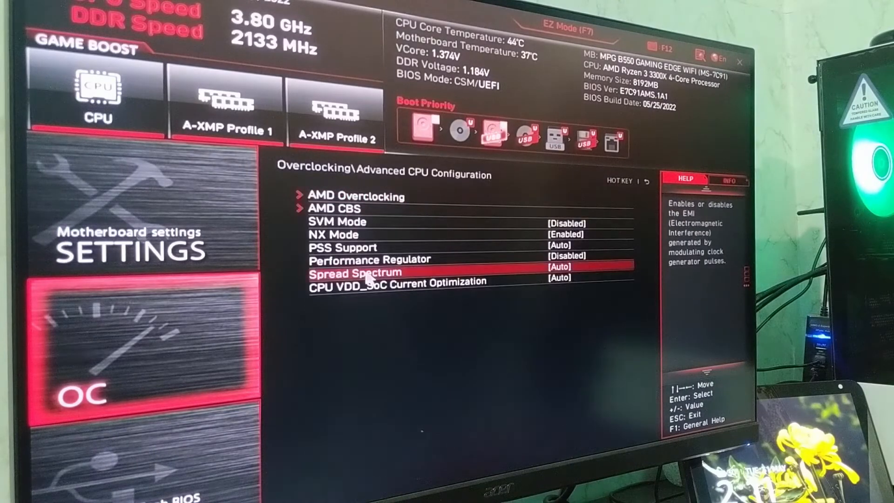
Set SVM Mode to Enabled in MSI BIOS and save on exit.
{"action": "left_click", "coordinate": [337, 221]}
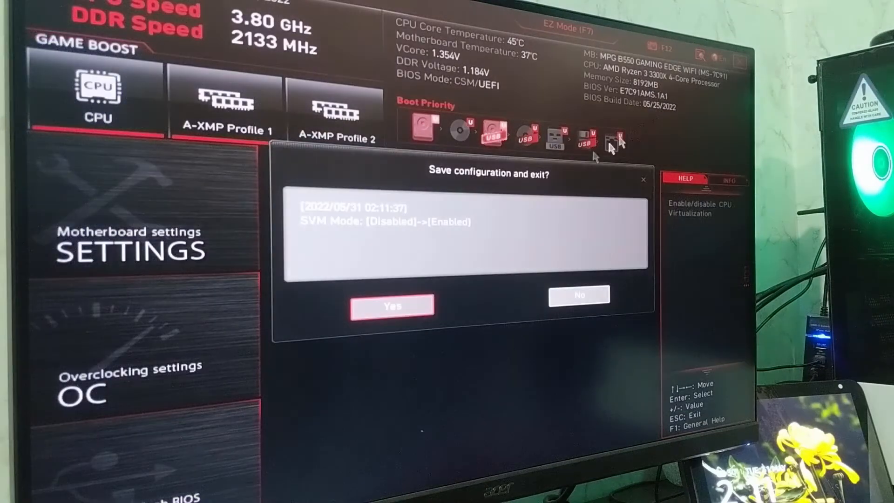
{"action": "left_click", "coordinate": [578, 295]}
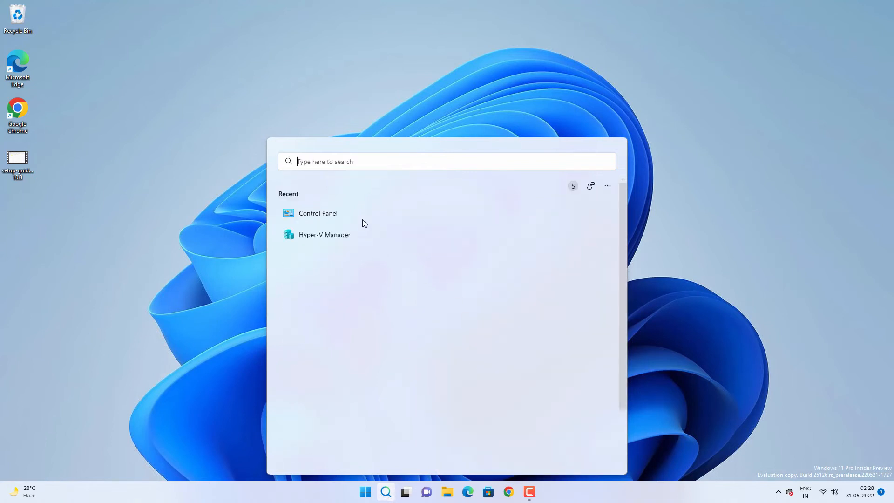
Open Control Panel's Programs and Features and its Windows Features list.
{"action": "left_click", "coordinate": [317, 213]}
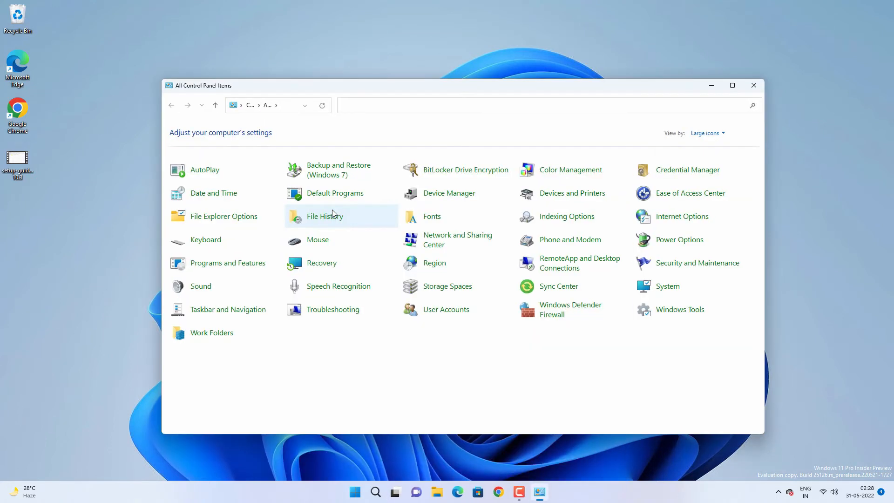
{"action": "mouse_move", "coordinate": [227, 262]}
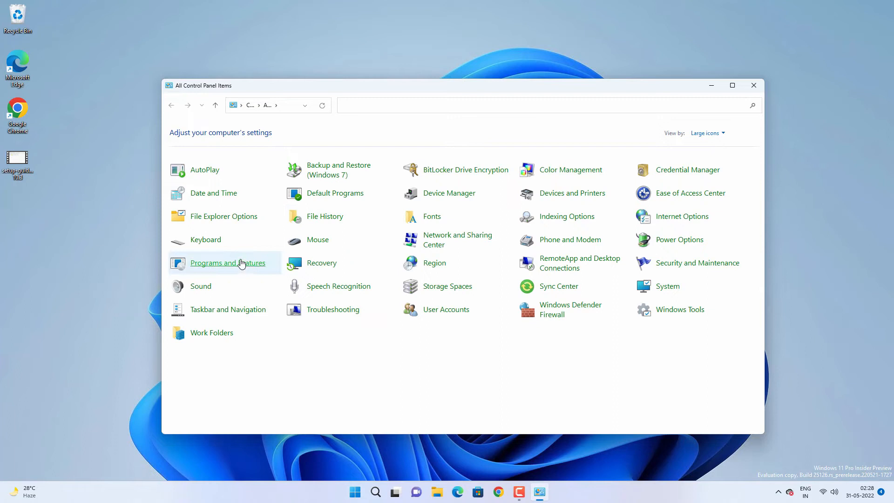
{"action": "left_click", "coordinate": [226, 262]}
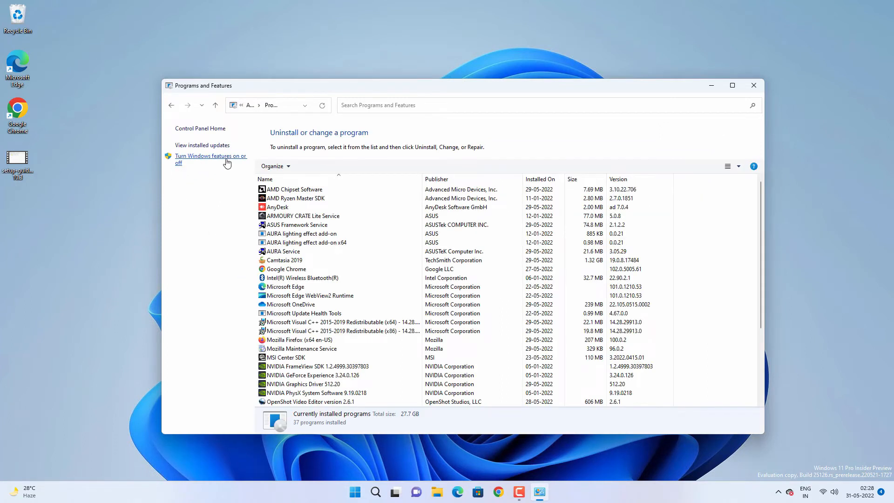
{"action": "left_click", "coordinate": [211, 159]}
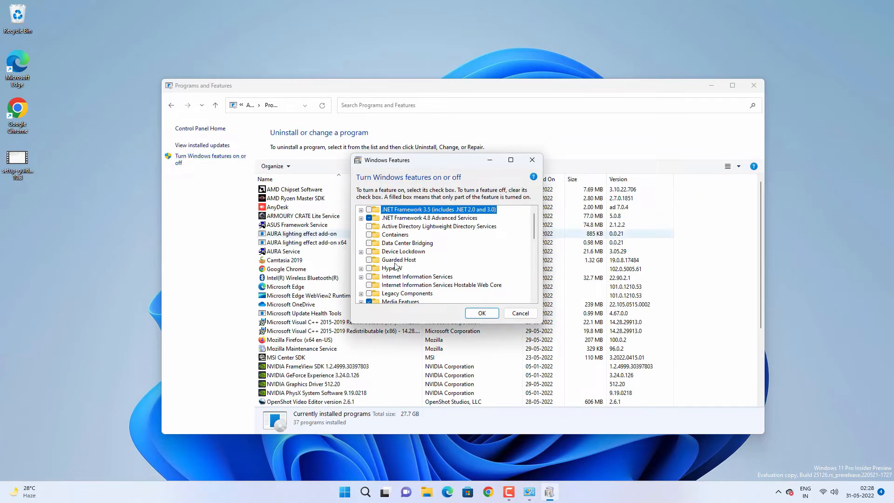
{"action": "mouse_move", "coordinate": [393, 268]}
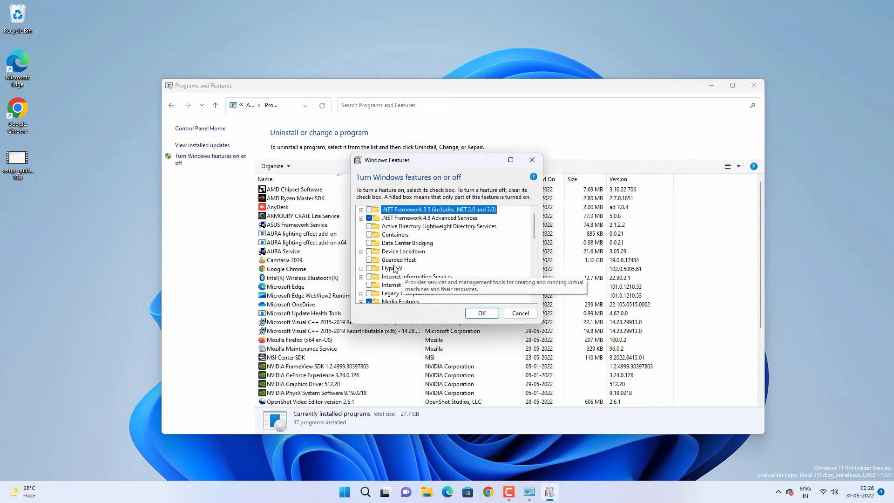
Tick Hyper-V, expanding it to show Management Tools and Platform sub-features.
{"action": "left_click", "coordinate": [392, 268]}
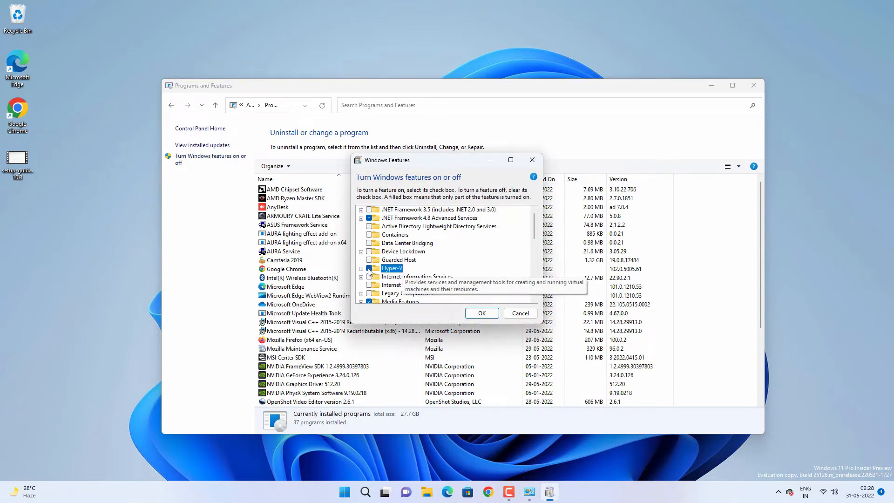
{"action": "left_click", "coordinate": [373, 268]}
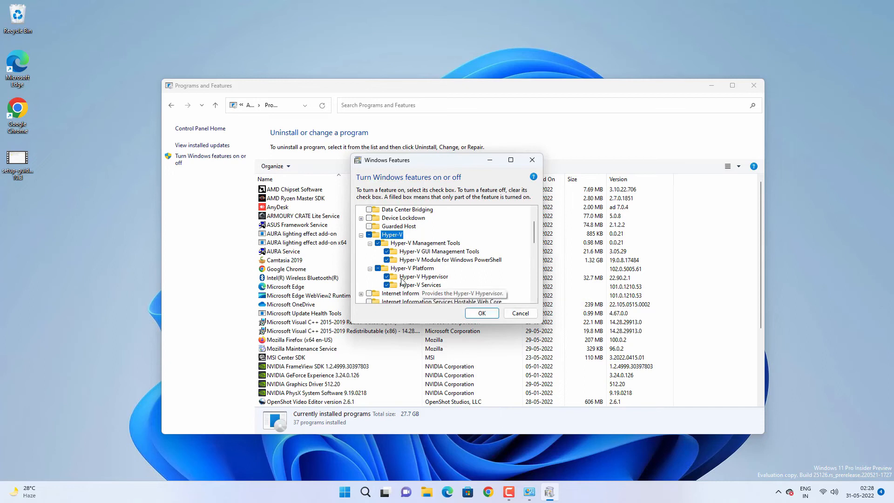
{"action": "scroll", "scroll_direction": "down", "scroll_amount": 3}
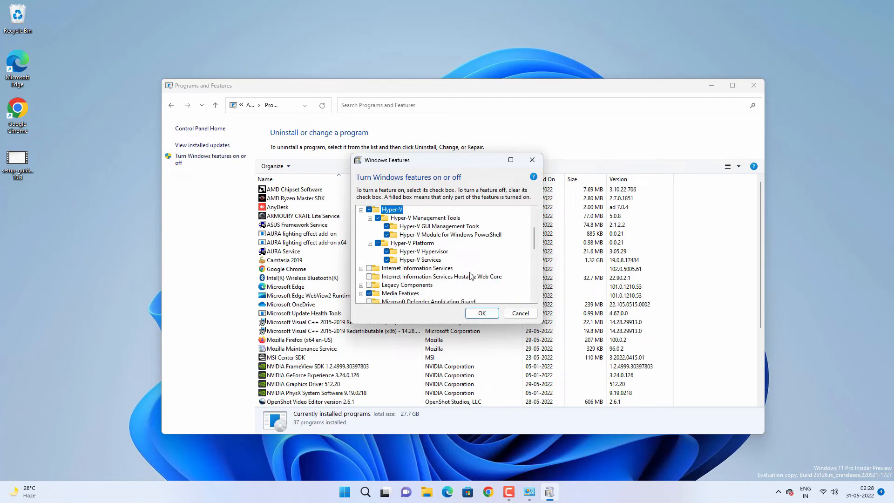
Tick Windows Hypervisor Platform and apply the feature changes with OK.
{"action": "scroll", "scroll_direction": "down", "scroll_amount": 3}
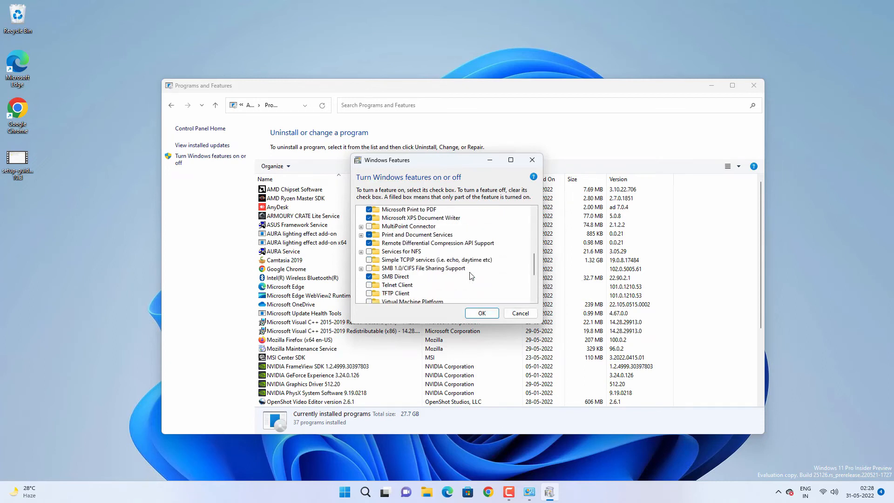
{"action": "scroll", "scroll_direction": "down", "scroll_amount": 3}
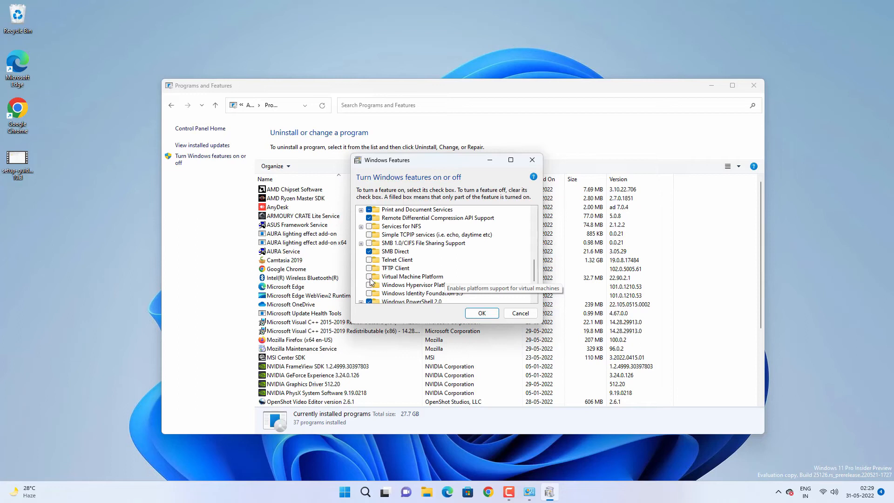
{"action": "left_click", "coordinate": [370, 276]}
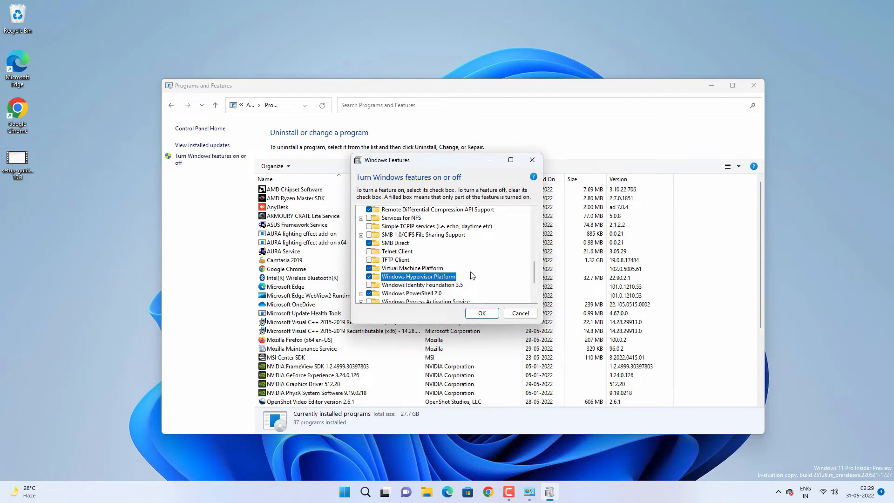
{"action": "scroll", "scroll_direction": "down", "scroll_amount": 3}
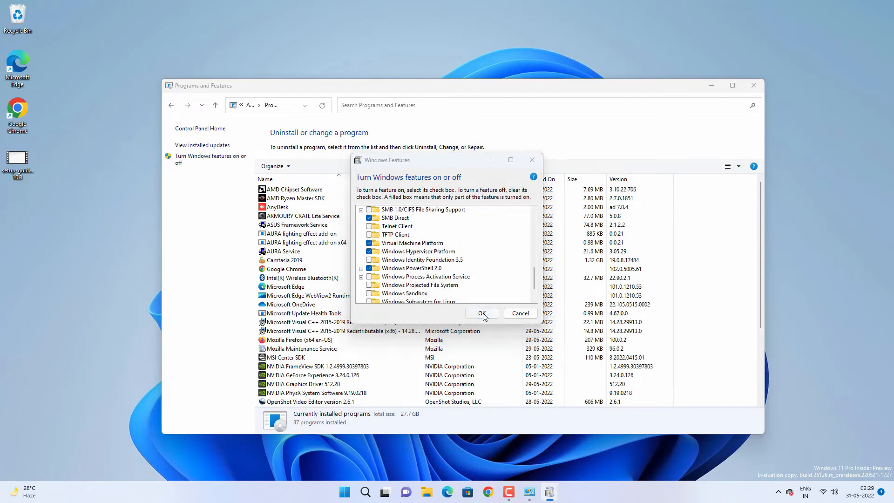
{"action": "left_click", "coordinate": [481, 313]}
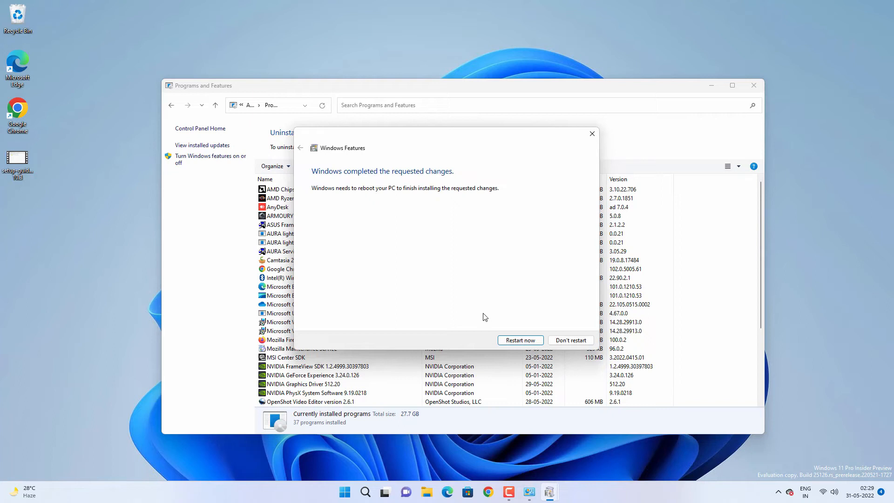
{"action": "mouse_move", "coordinate": [599, 143]}
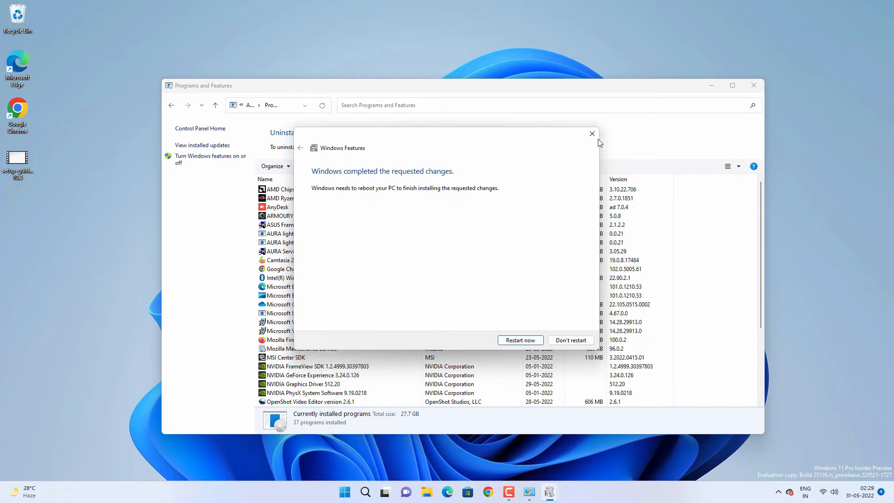
Close the 'Windows completed the requested changes' notice without rebooting.
{"action": "left_click", "coordinate": [569, 339]}
{"action": "type", "text": "cmd"}
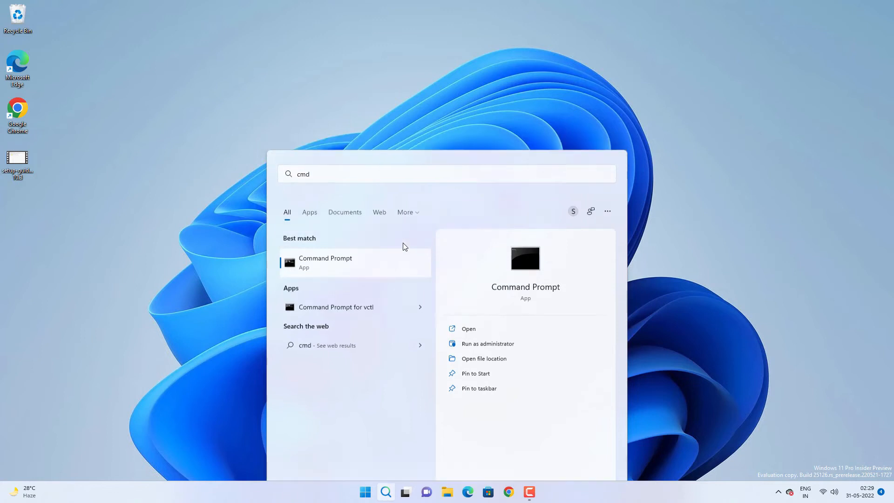
Run 'bcdedit /set HypervisorLaunchType auto' in an elevated Command Prompt, then close it.
{"action": "left_click", "coordinate": [487, 343]}
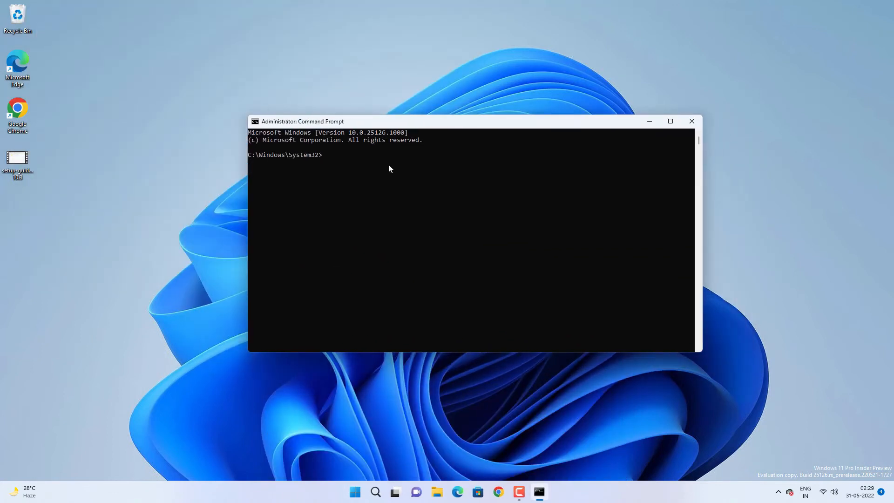
{"action": "type", "text": "bcdedit /set"}
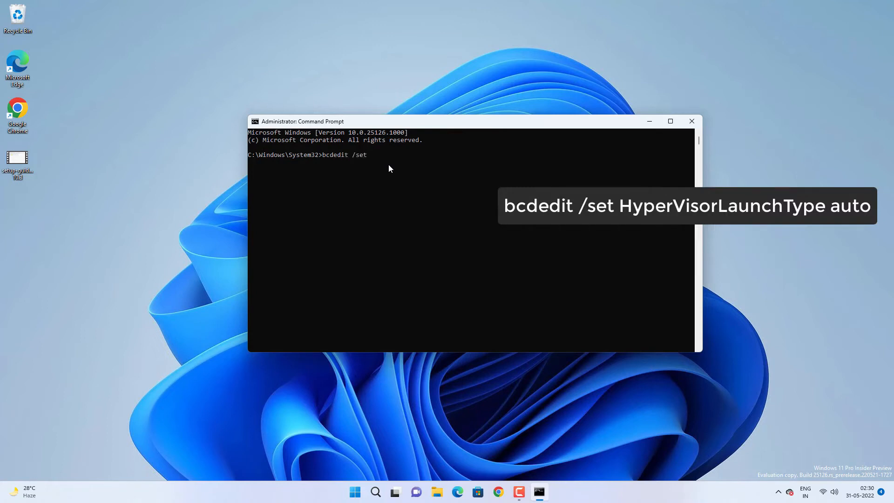
{"action": "type", "text": "Hypervis"}
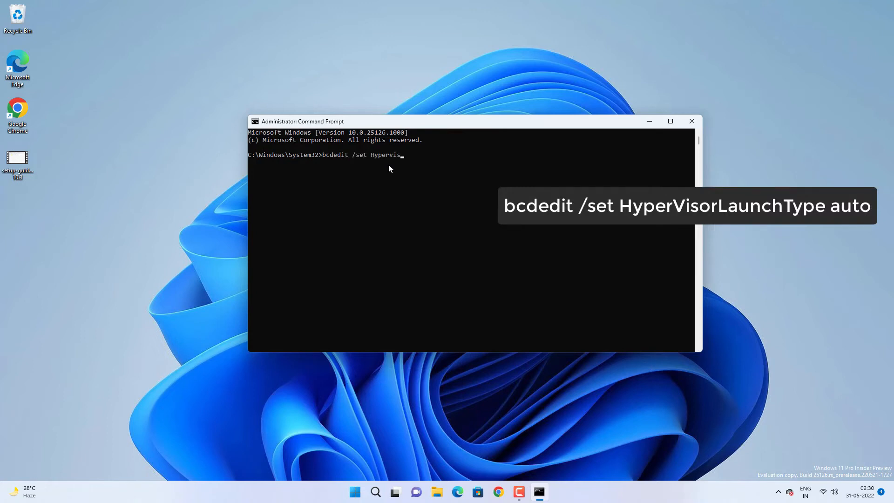
{"action": "type", "text": "orLaunchType au"}
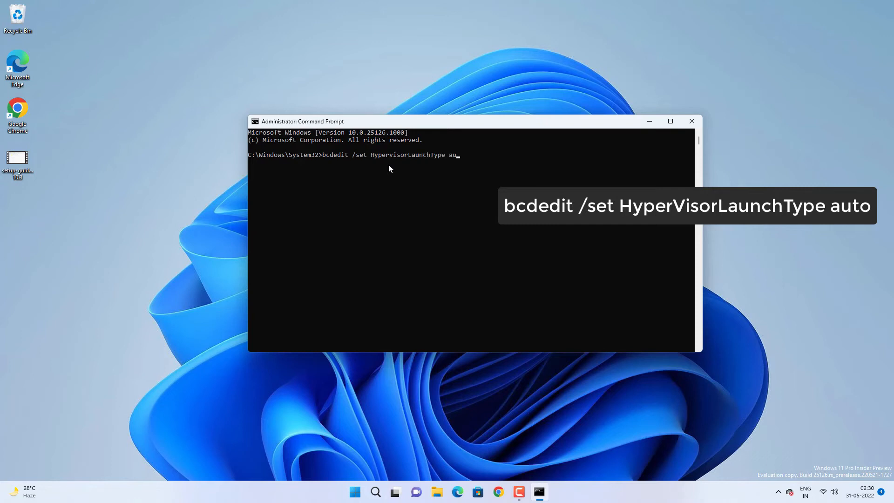
{"action": "type", "text": "to"}
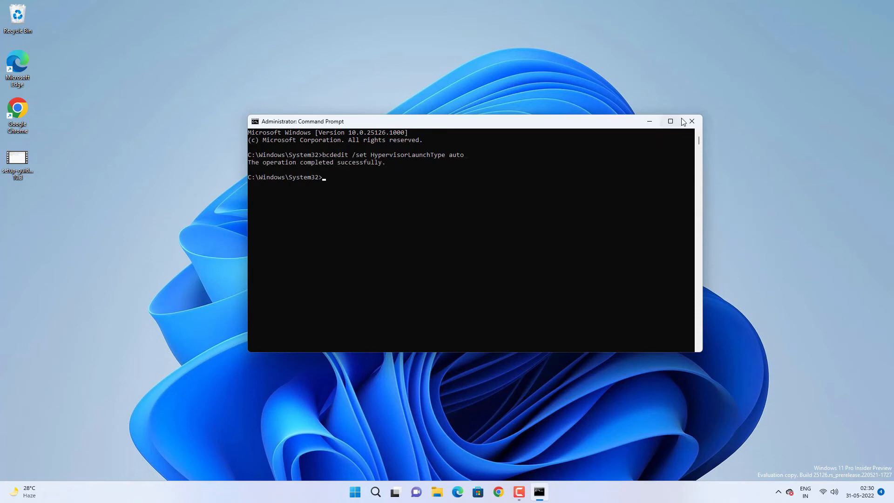
{"action": "left_click", "coordinate": [375, 492]}
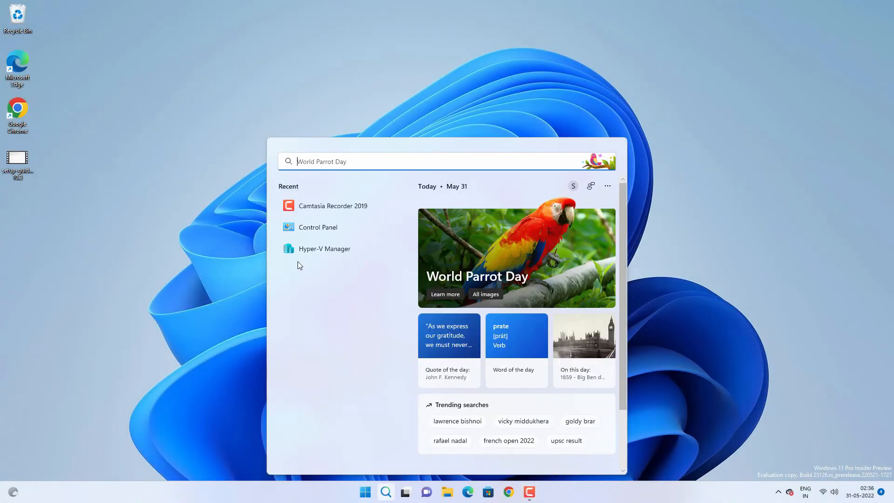
Connect to and start WIN11 NEW, then close its console while it keeps running.
{"action": "left_click", "coordinate": [324, 248]}
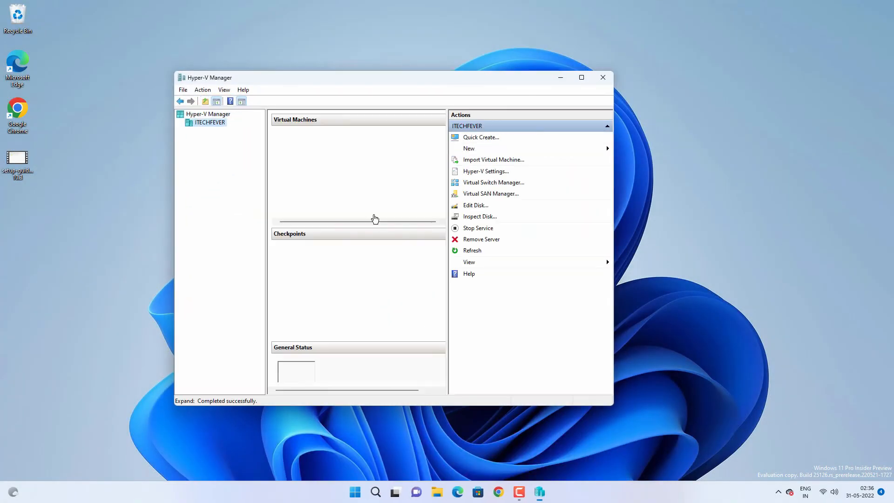
{"action": "right_click", "coordinate": [296, 141]}
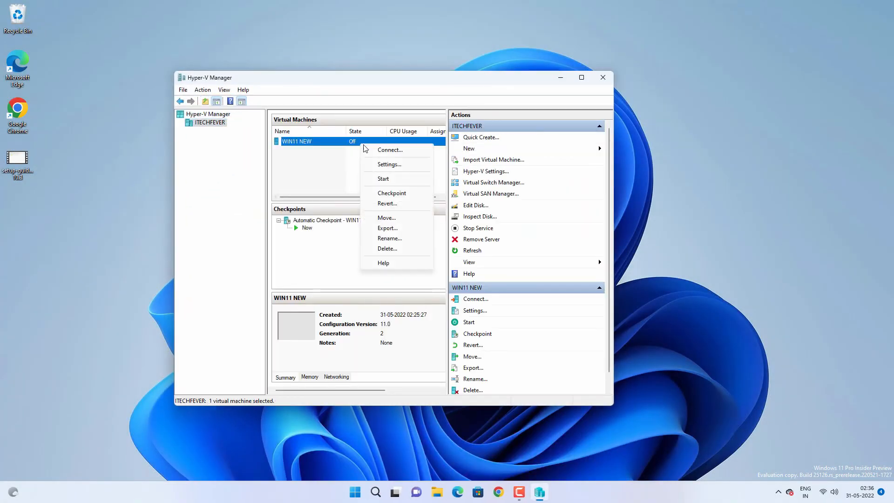
{"action": "left_click", "coordinate": [390, 149]}
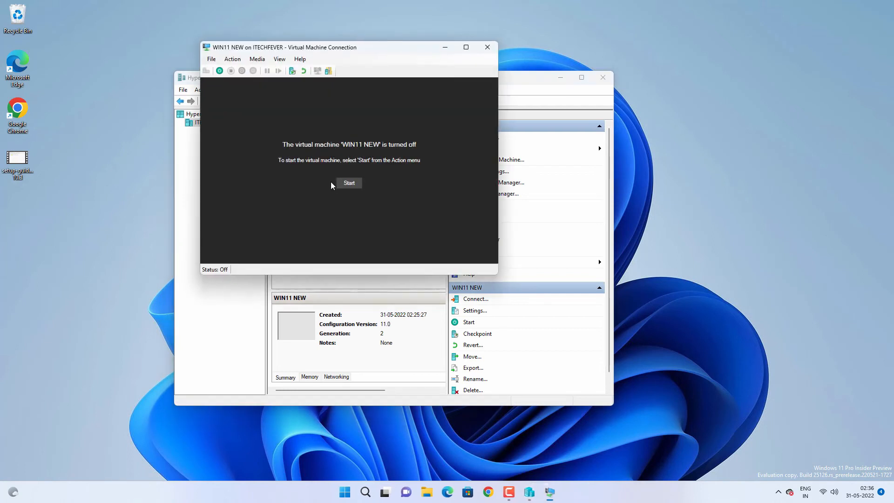
{"action": "left_click", "coordinate": [349, 183]}
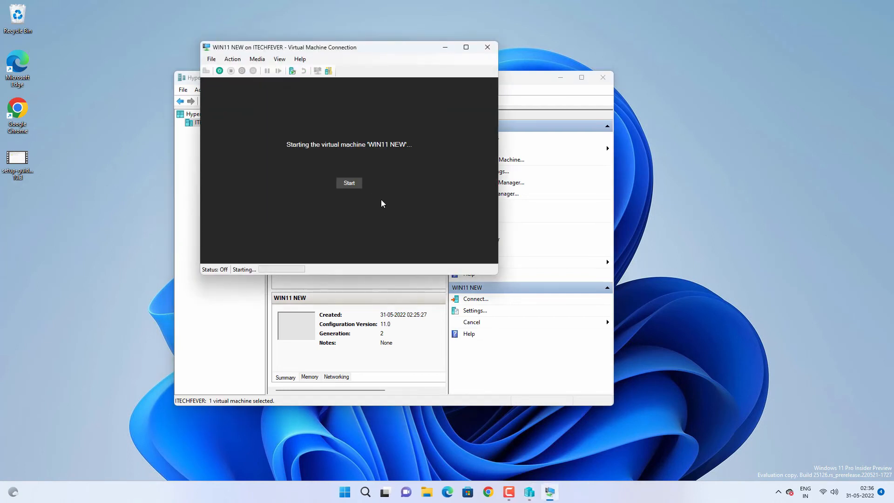
{"action": "left_click", "coordinate": [348, 182]}
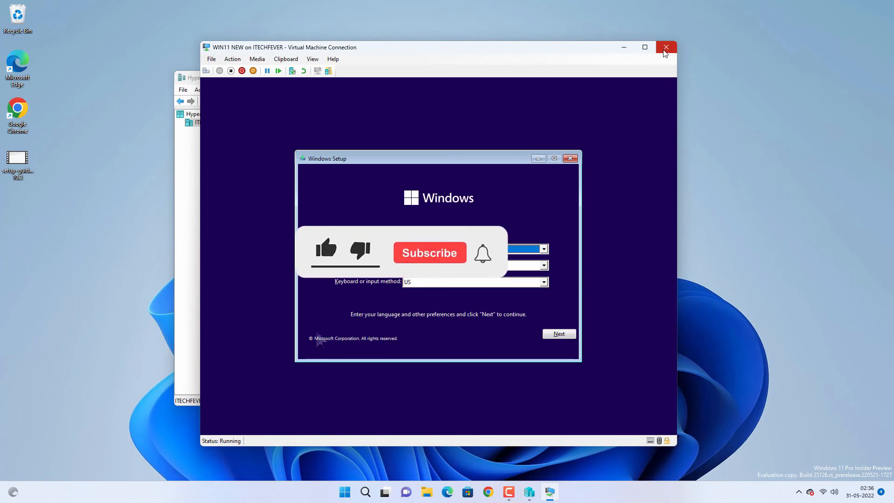
{"action": "left_click", "coordinate": [664, 47]}
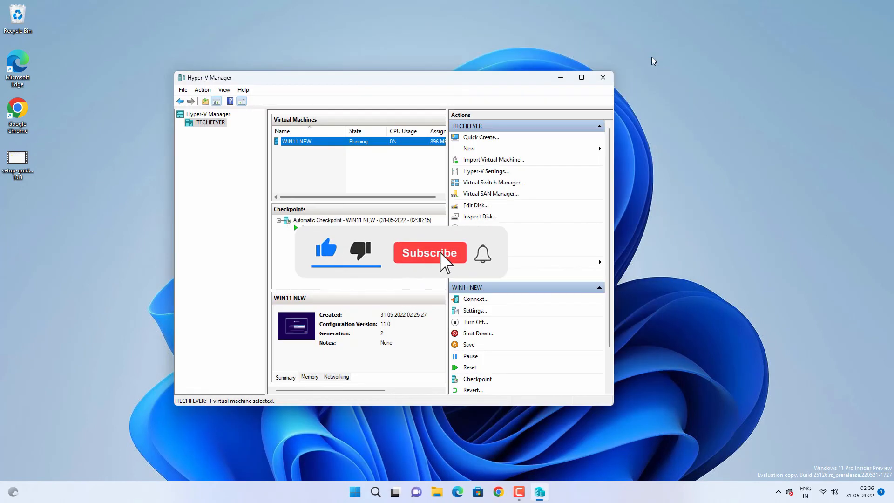